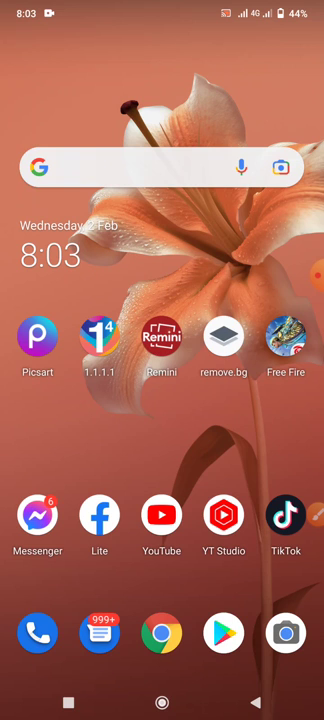
Scroll through the Android app drawer to reach the Google app.
scroll("up", 3)
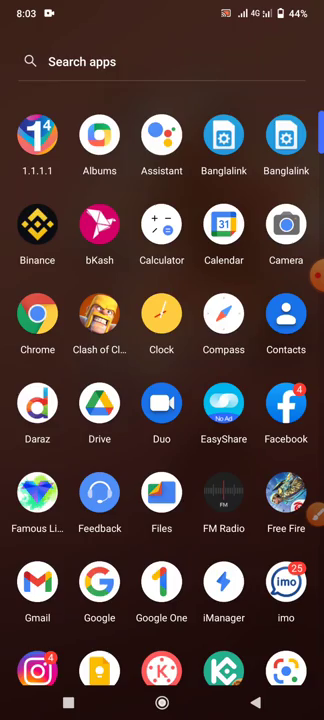
scroll("down", 3)
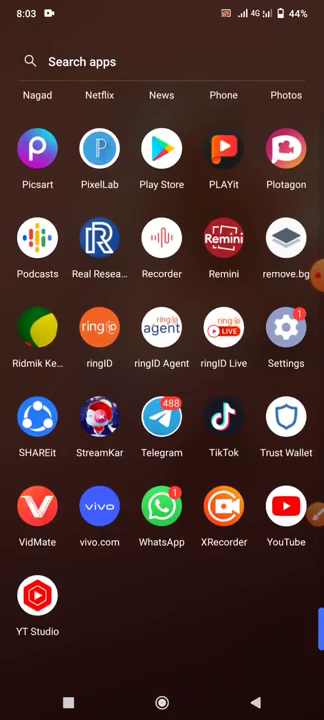
scroll("down", 3)
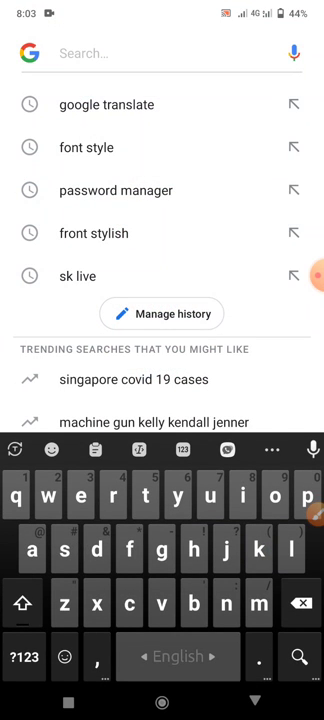
Search 'password manager' from the Google app's recent search history.
left_click(113, 190)
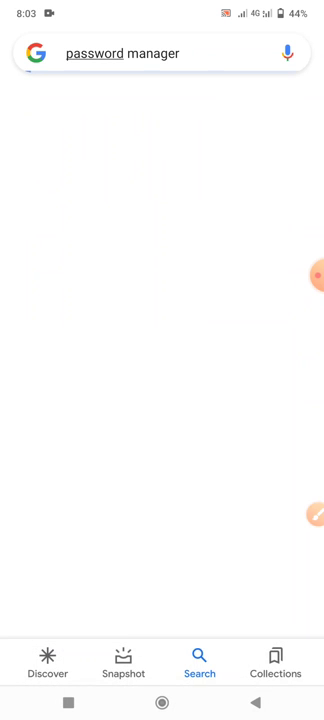
key("Enter")
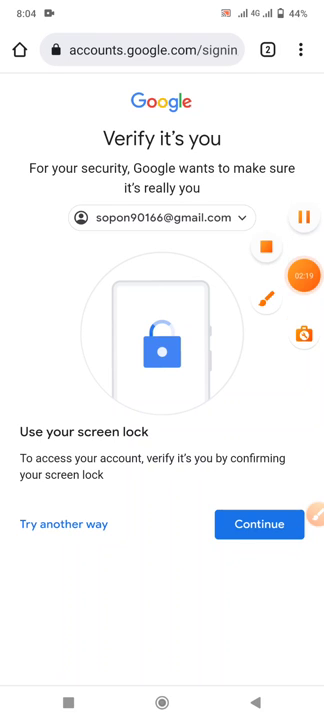
Continue to verify identity with the screen lock.
left_click(262, 524)
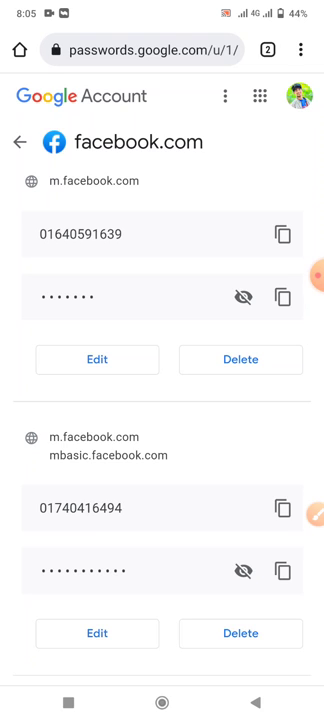
Scroll down the facebook.com logins to the m.facebook.com entry.
scroll("down", 3)
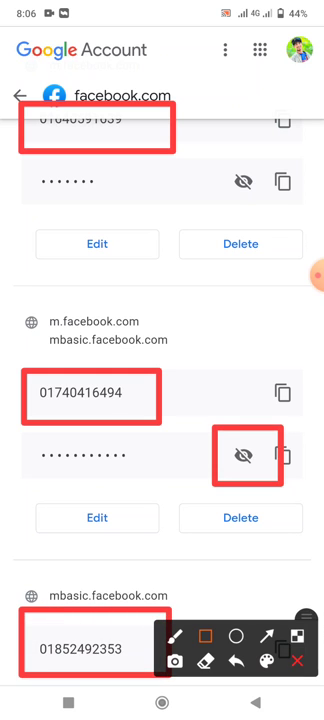
scroll("down", 3)
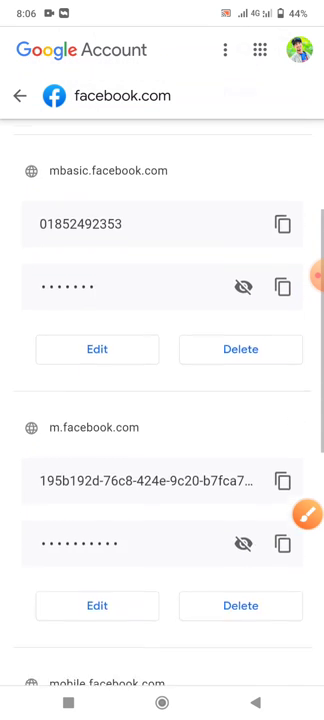
scroll("down", 3)
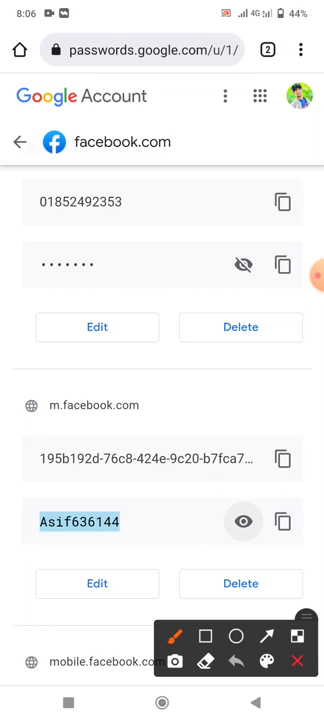
Mask the m.facebook.com password again and scroll through the facebook.com list.
left_click(212, 634)
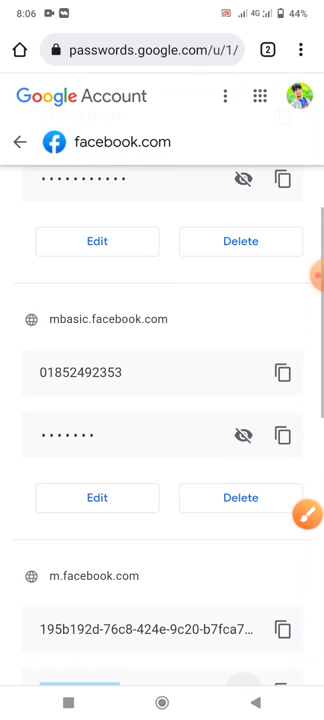
scroll("down", 3)
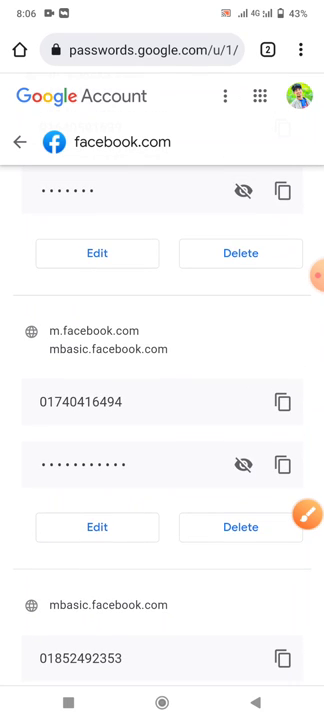
scroll("down", 3)
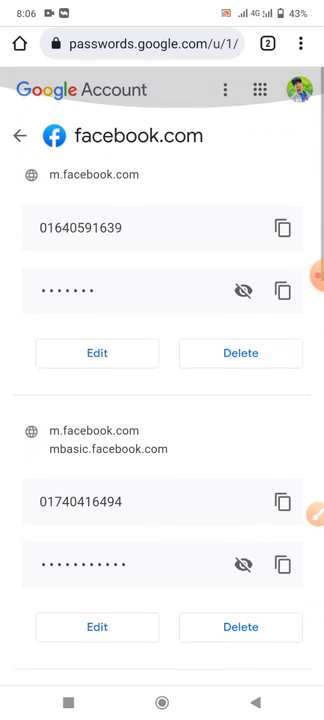